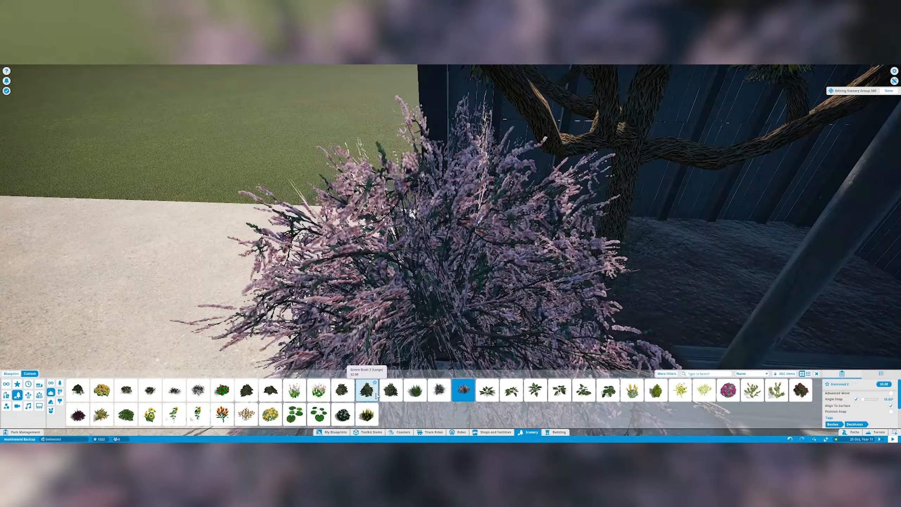
# Place a pink-flowering bush beside the dark brick building's corner wall.
pyautogui.click(557, 432)
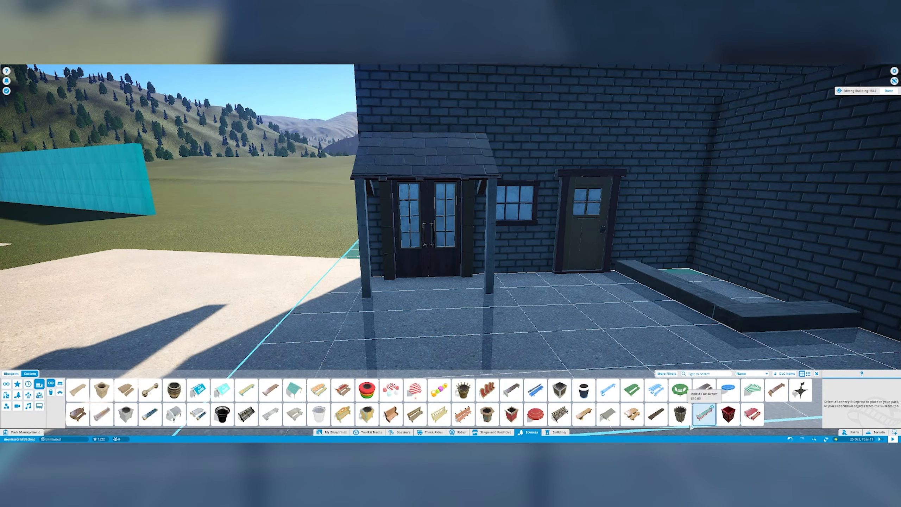
# Place stone benches and a table outside the brick building's porch.
pyautogui.click(414, 388)
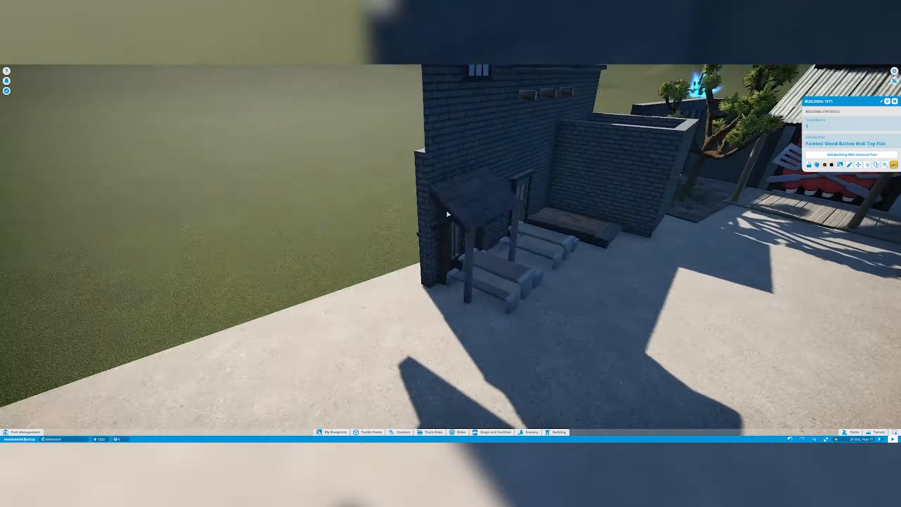
# Place stucco walls, open windows, round beam ends and clay tile roof pieces.
pyautogui.click(853, 155)
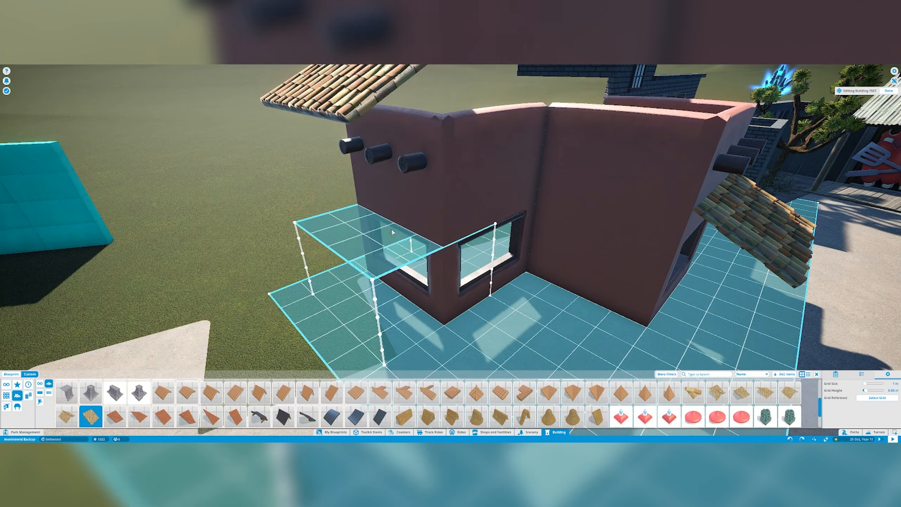
# Recolour the adobe walls to a new shade and give the window a blue frame.
pyautogui.click(766, 394)
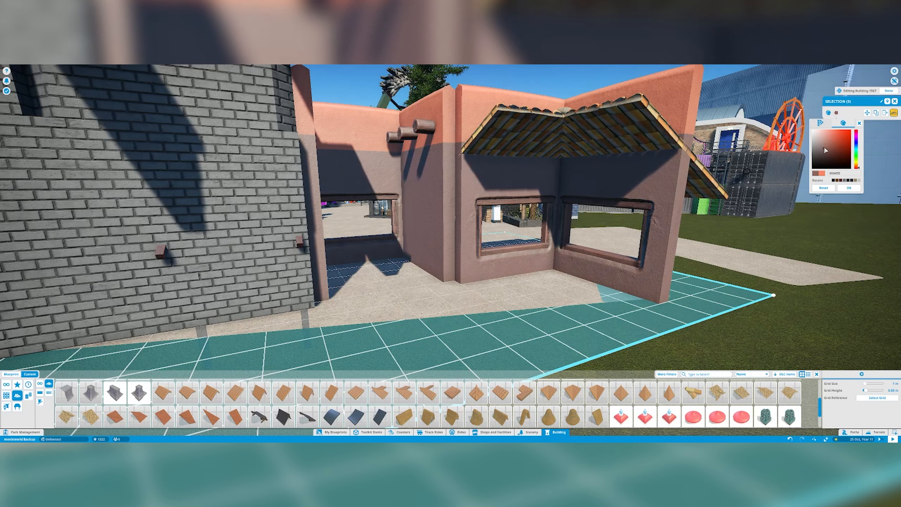
pyautogui.click(828, 143)
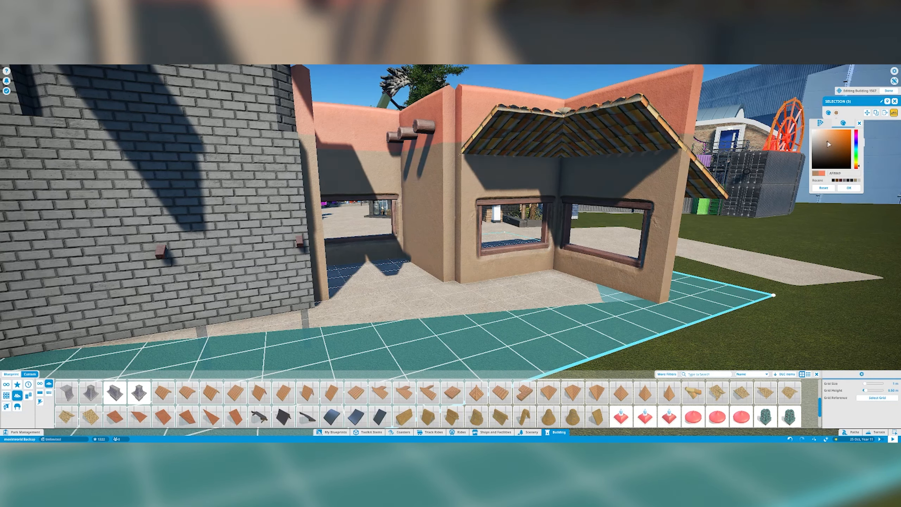
pyautogui.click(830, 146)
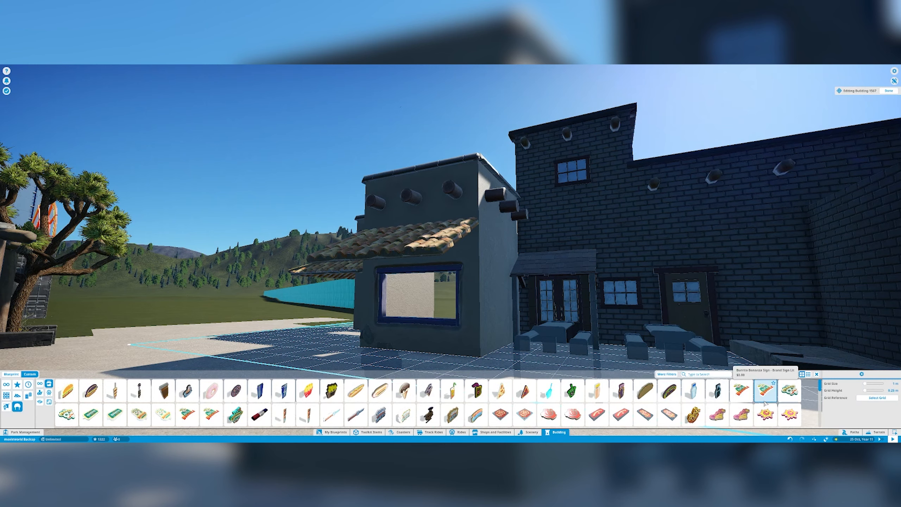
# Place cracked stone patch pieces along the base of the stucco wall below the window.
pyautogui.click(529, 432)
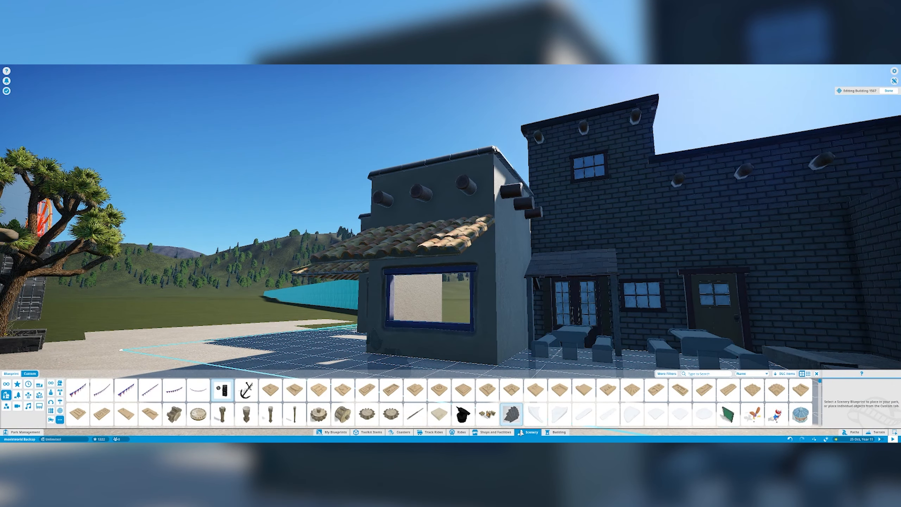
pyautogui.click(665, 374)
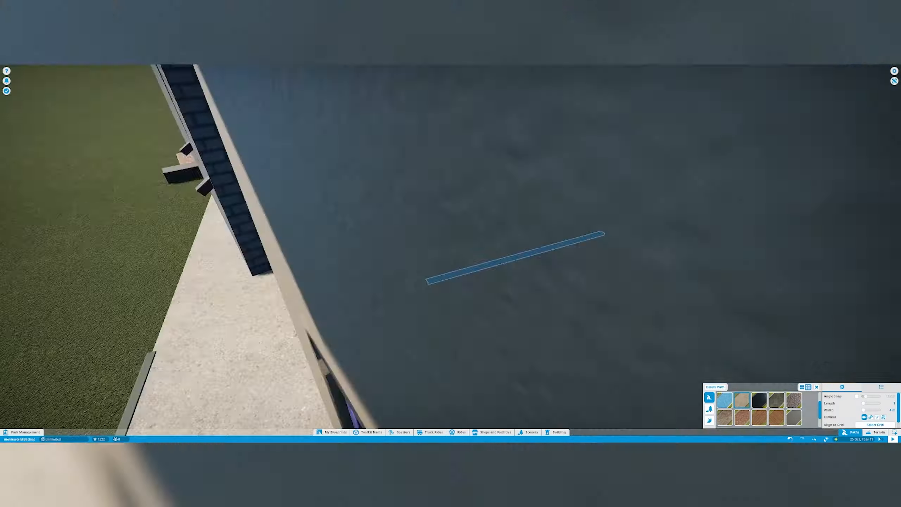
pyautogui.click(492, 432)
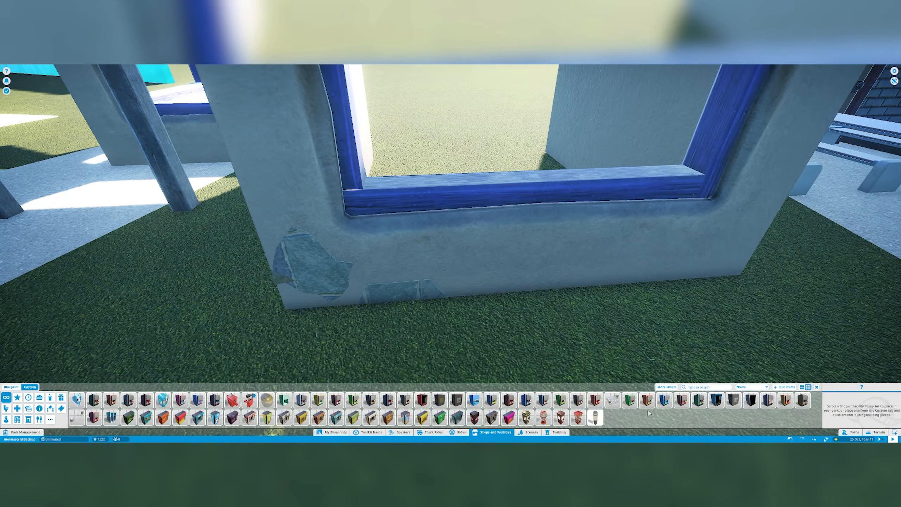